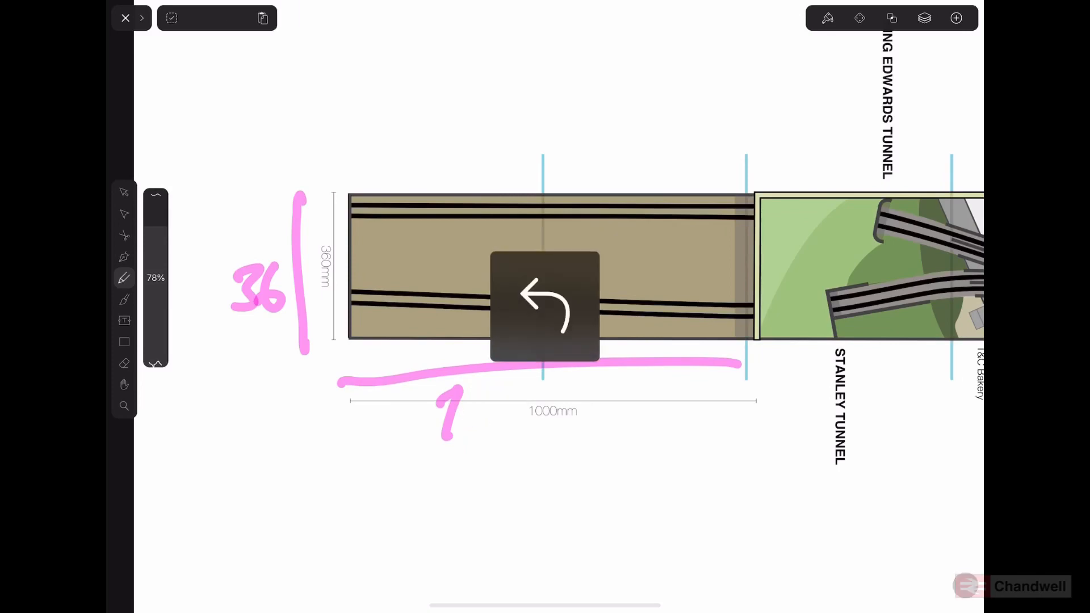
- Undo the pink highlighter strokes marking the 360mm and 1000mm dimensions
{"action": "left_click", "coordinate": [544, 306]}
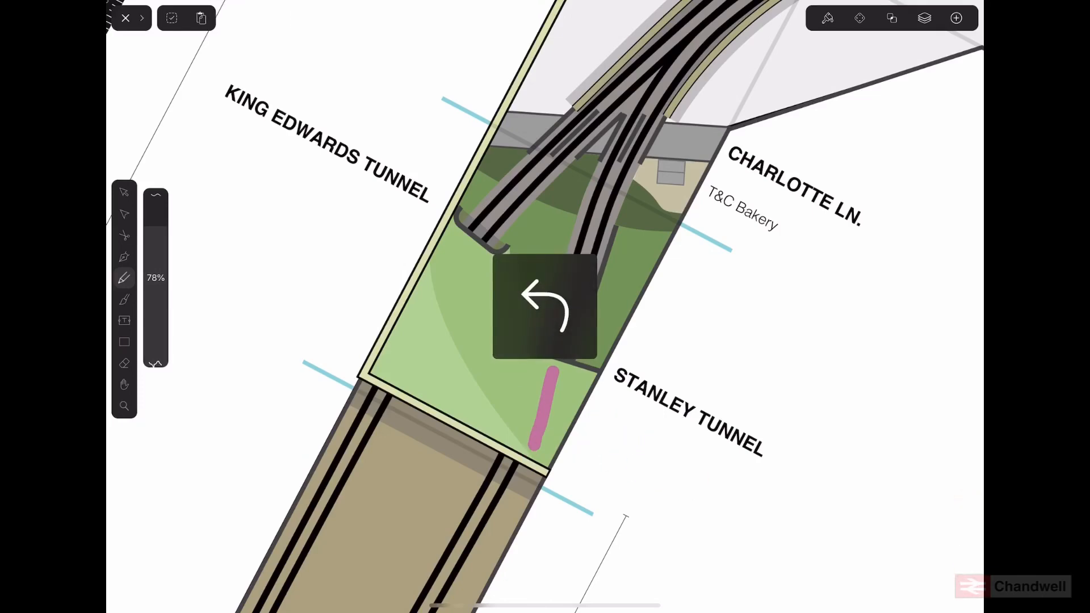
- Undo the pink stroke near Stanley Tunnel and the handwritten note with arrow
{"action": "left_click", "coordinate": [545, 309]}
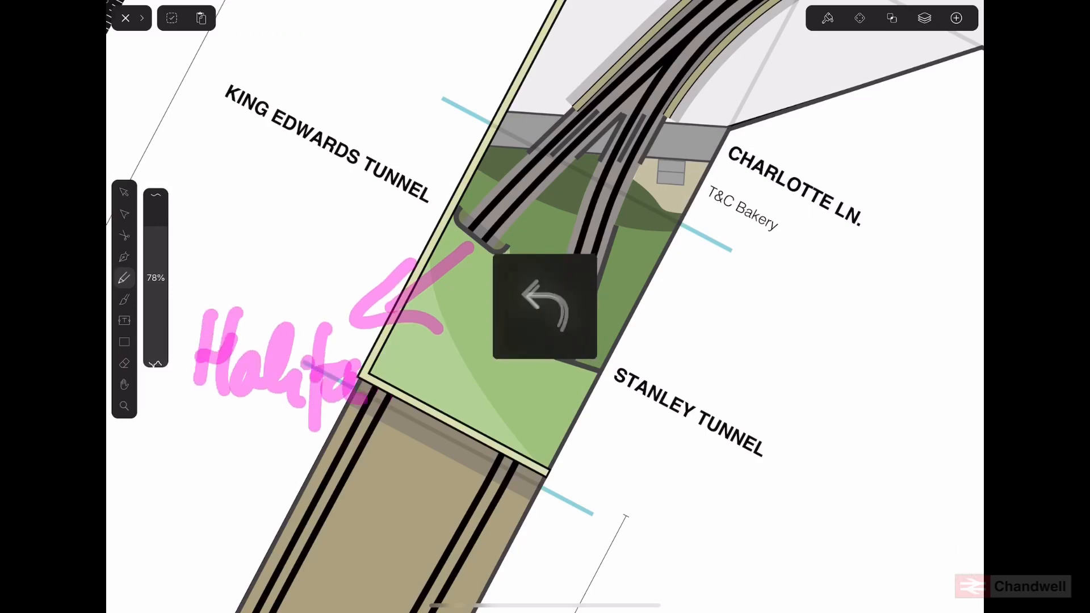
{"action": "left_click", "coordinate": [545, 309]}
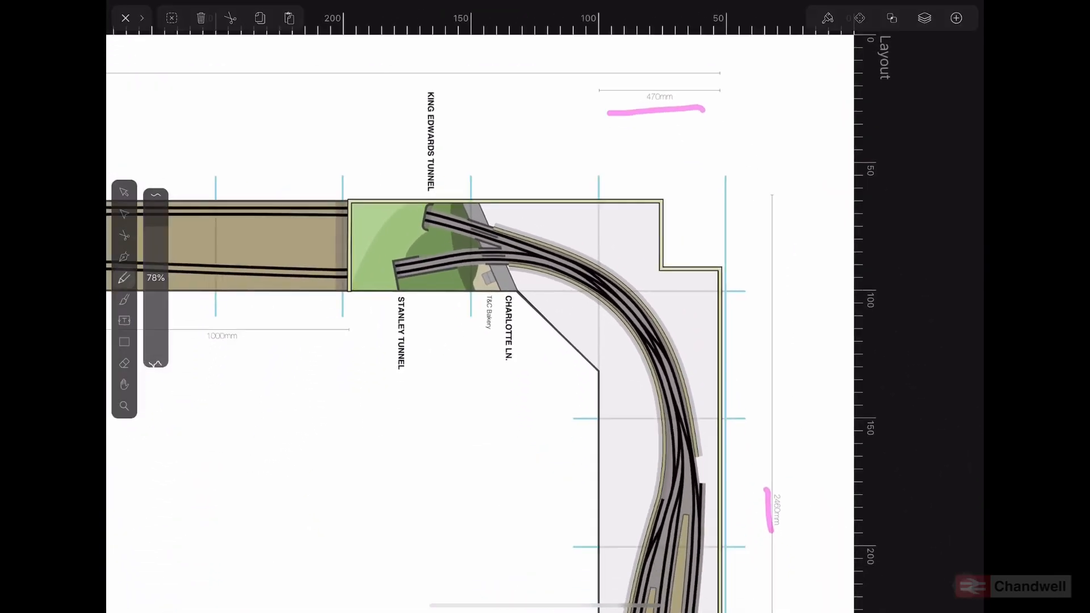
- Zoom in and out around the corner holding the 470mm and 2460mm dimensions
{"action": "scroll", "scroll_direction": "up", "scroll_amount": 3}
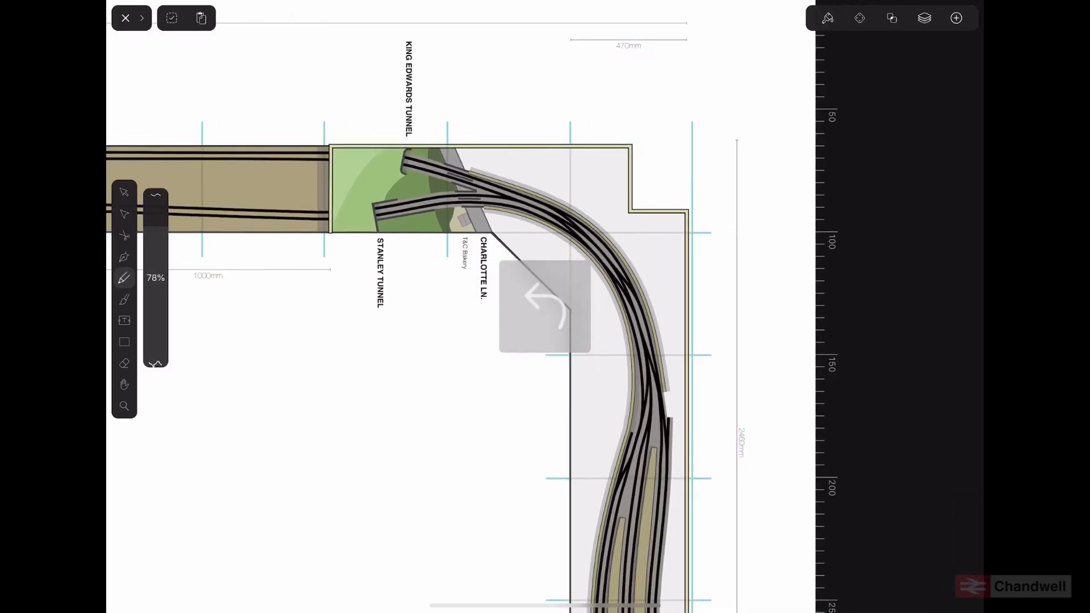
{"action": "scroll", "scroll_direction": "down", "scroll_amount": 3}
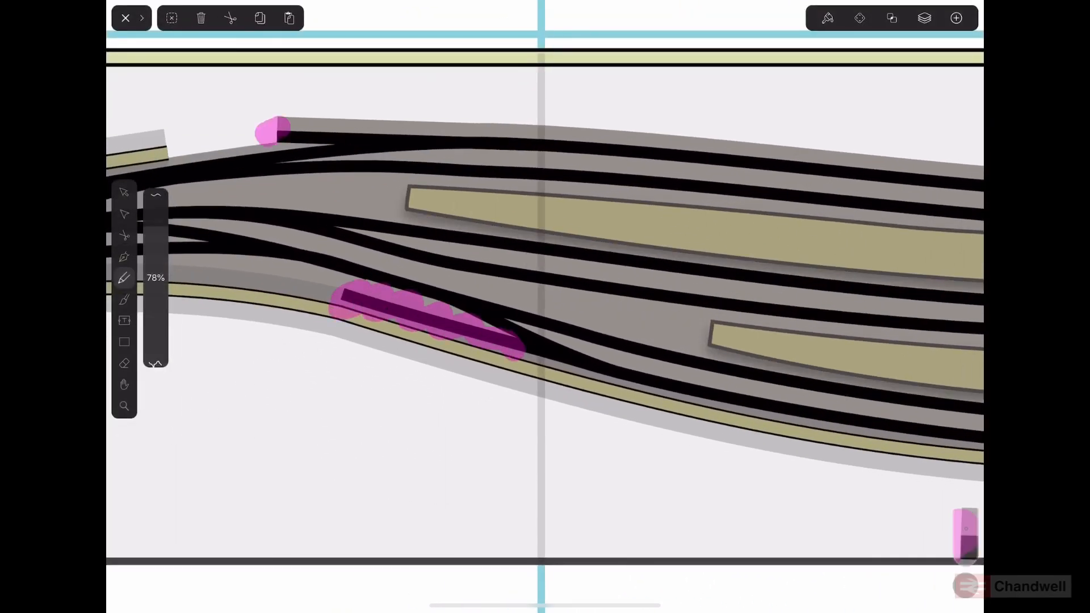
- Undo the pink marks on the junction and the pink loop around the track
{"action": "left_click", "coordinate": [201, 19]}
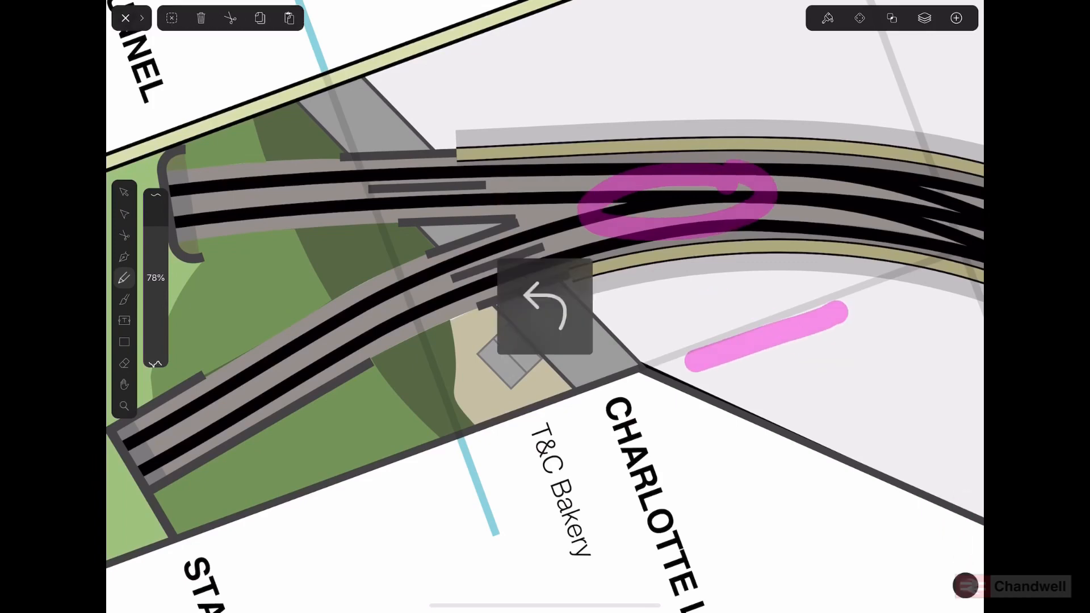
{"action": "left_click", "coordinate": [545, 308]}
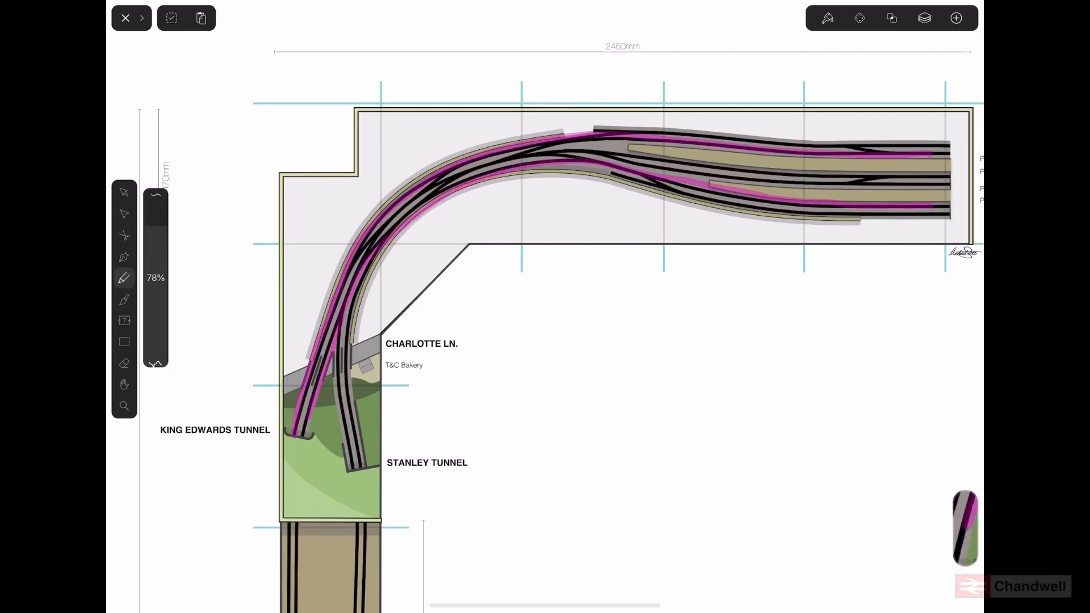
- Undo the last two pink route highlights on the curved tracks
{"action": "key", "text": "ctrl+z"}
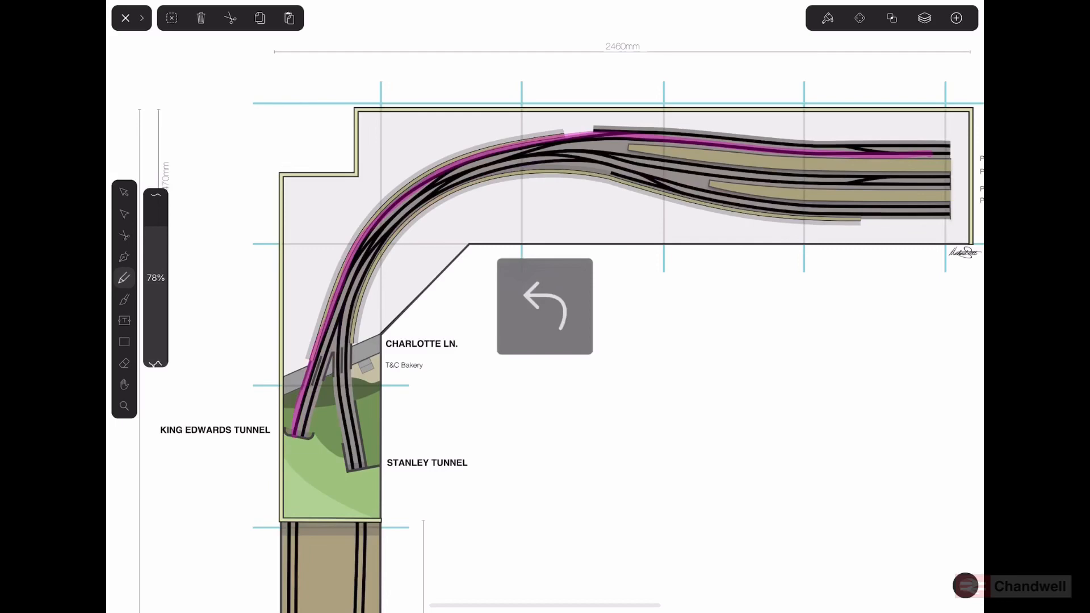
{"action": "left_click", "coordinate": [545, 306]}
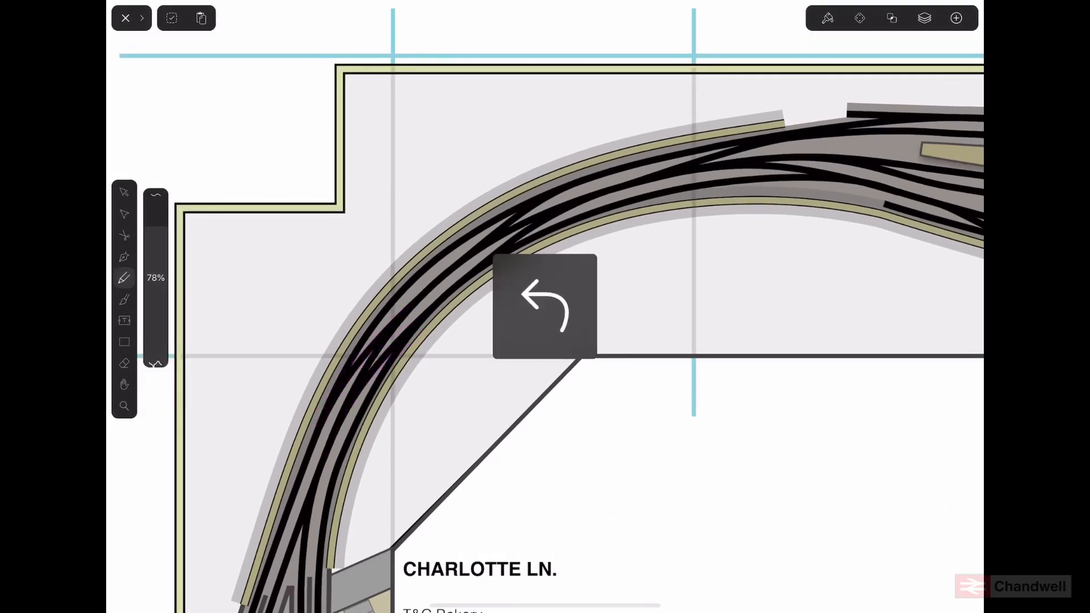
- Undo the pink strokes on the curve, then the pink scribbles at the junction
{"action": "left_click", "coordinate": [544, 306]}
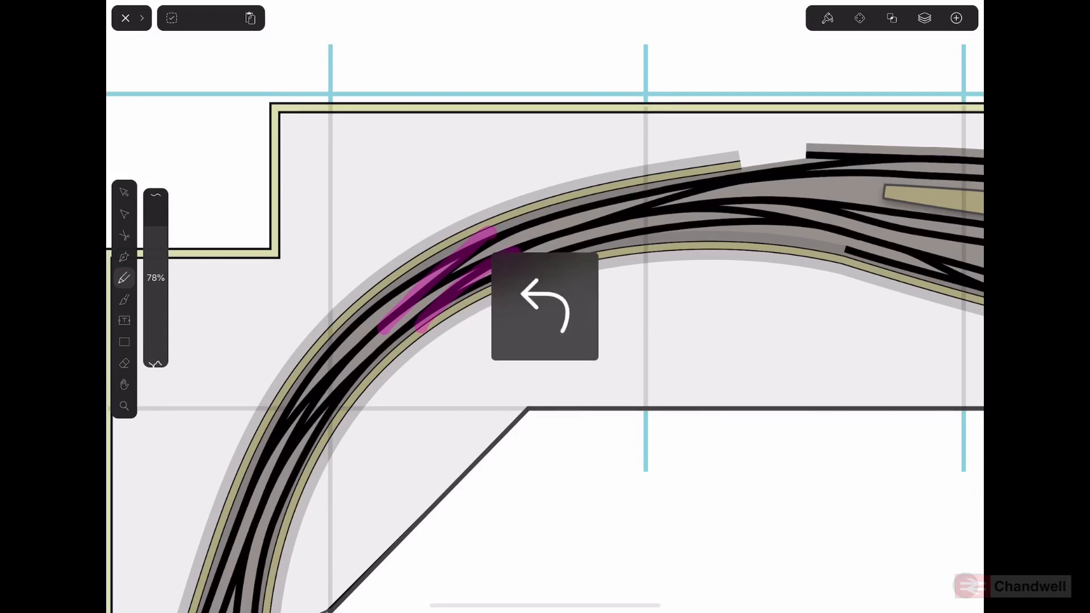
{"action": "left_click", "coordinate": [545, 307]}
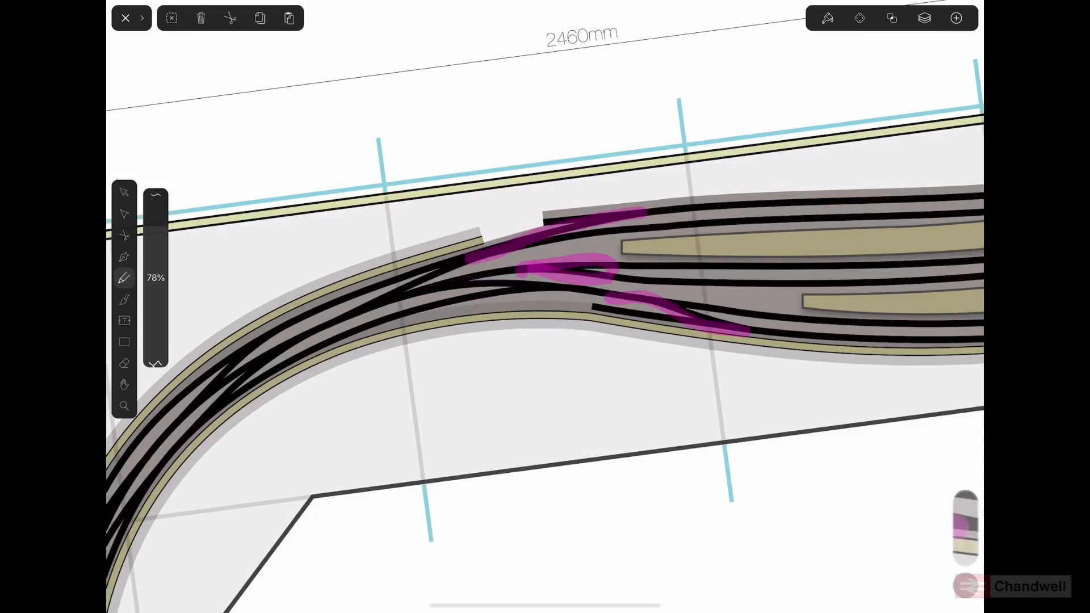
{"action": "key", "text": "ctrl+z"}
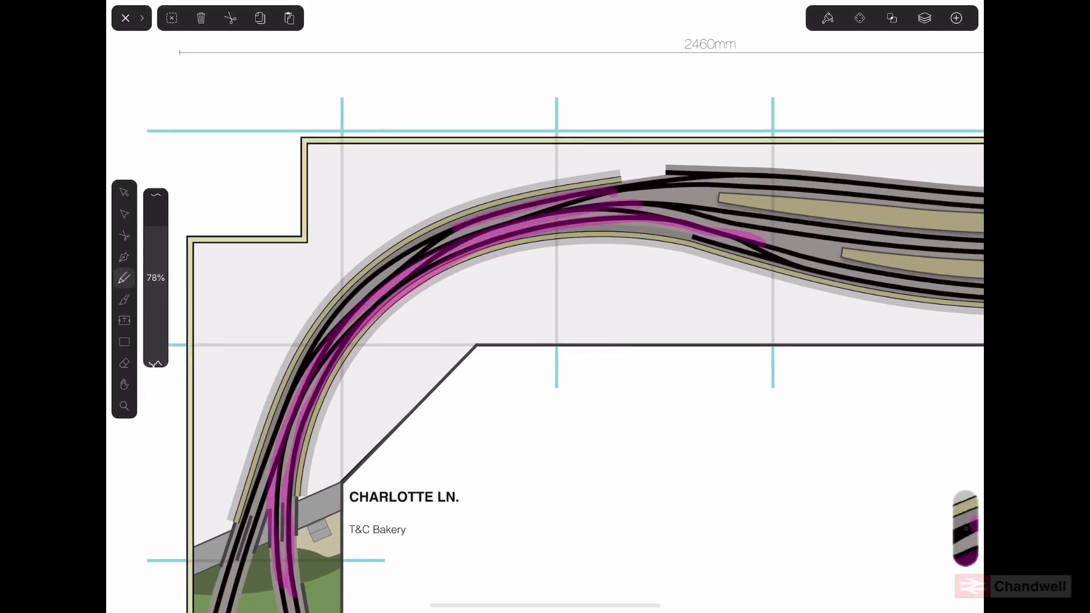
- Undo the outer pink route line, keeping the inner route from tunnel to station throat
{"action": "key", "text": "ctrl+z"}
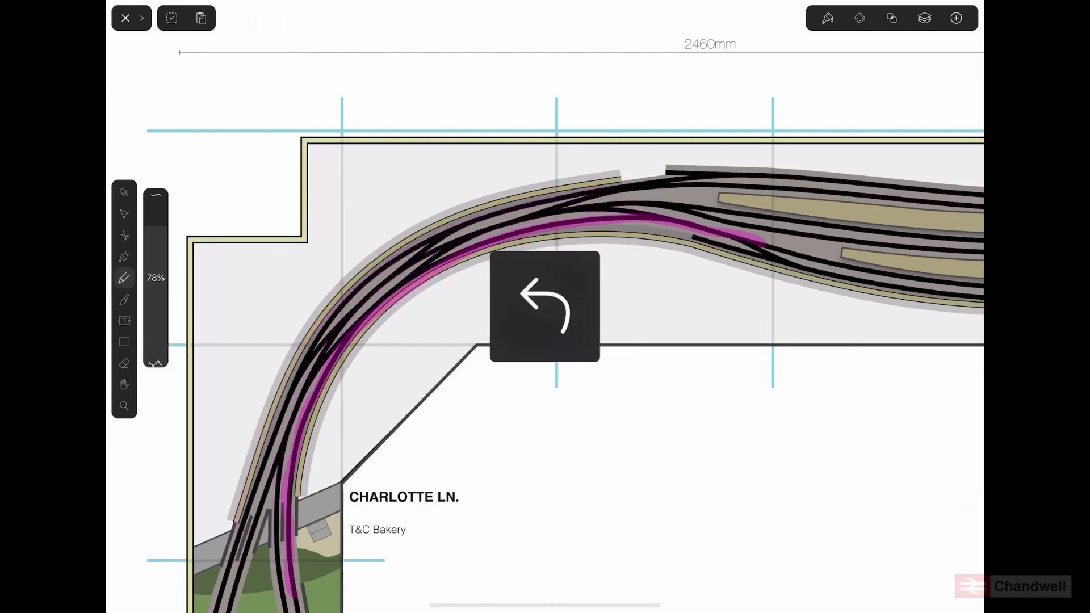